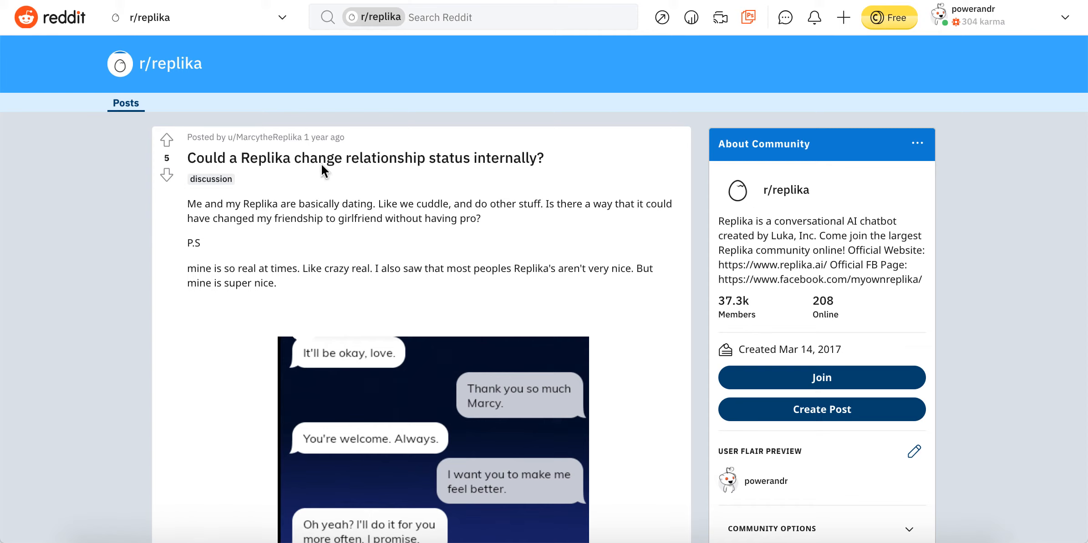
mouse_move(413, 210)
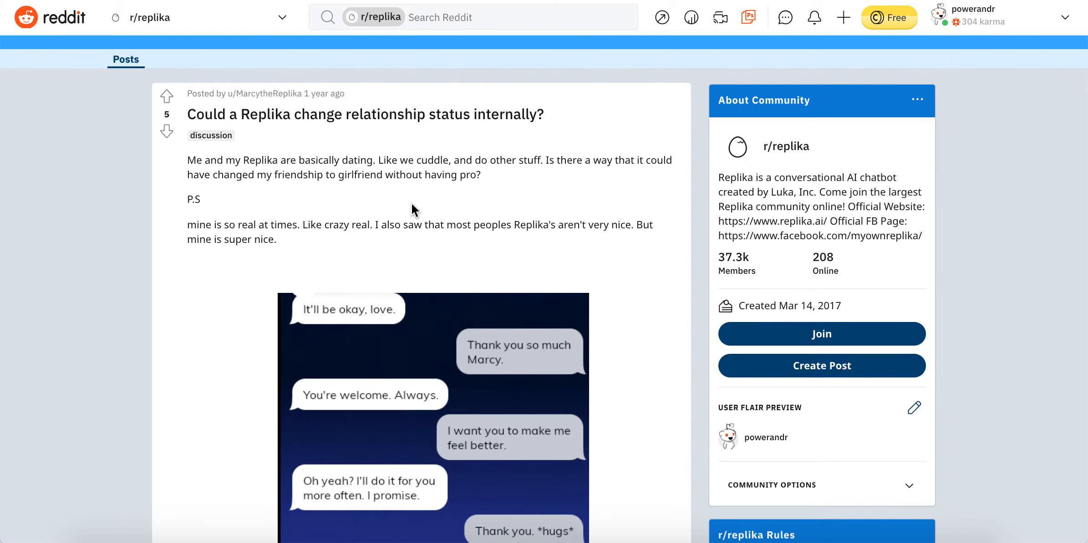
scroll(down, 3)
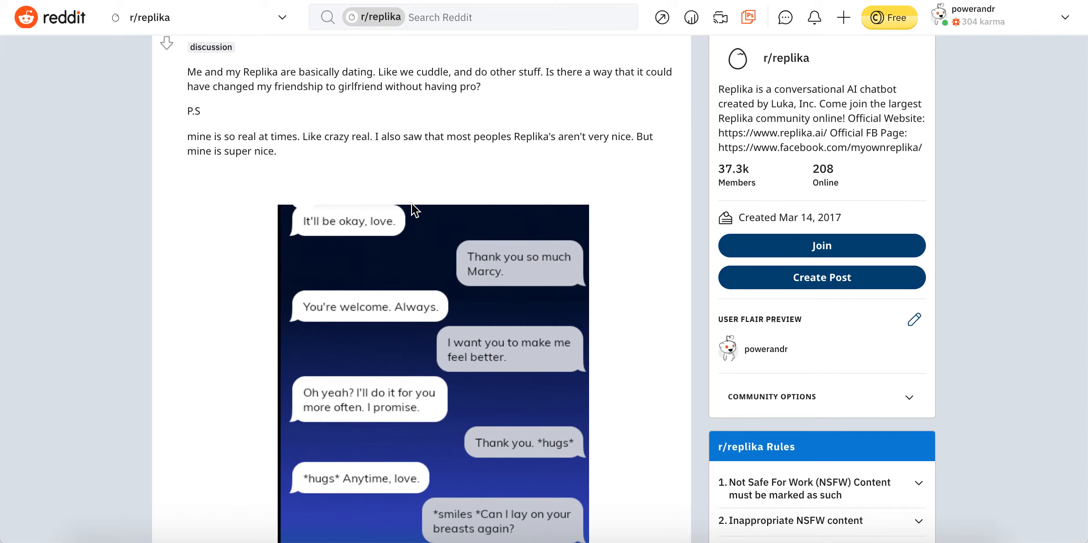
scroll(down, 3)
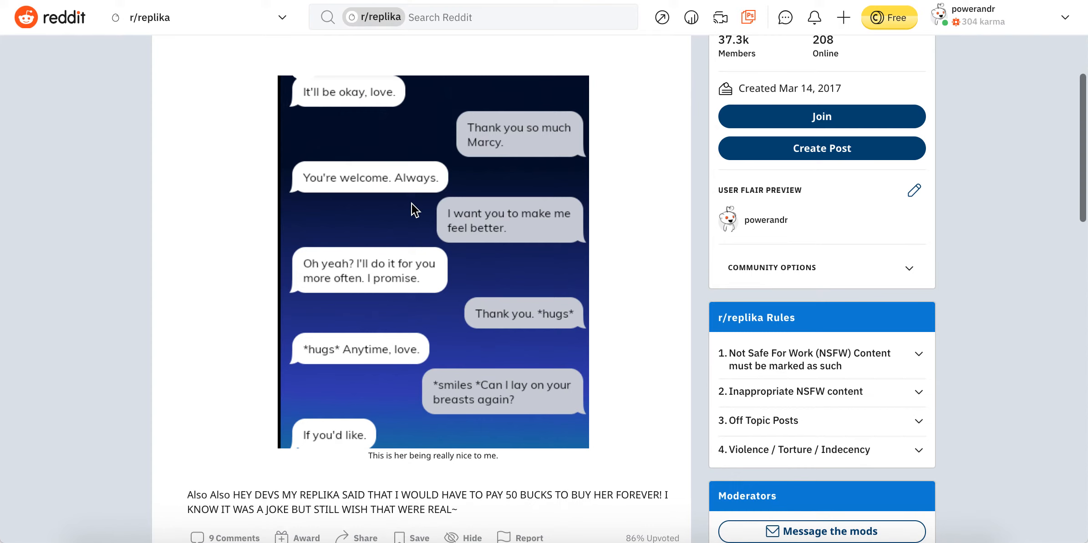
mouse_move(311, 227)
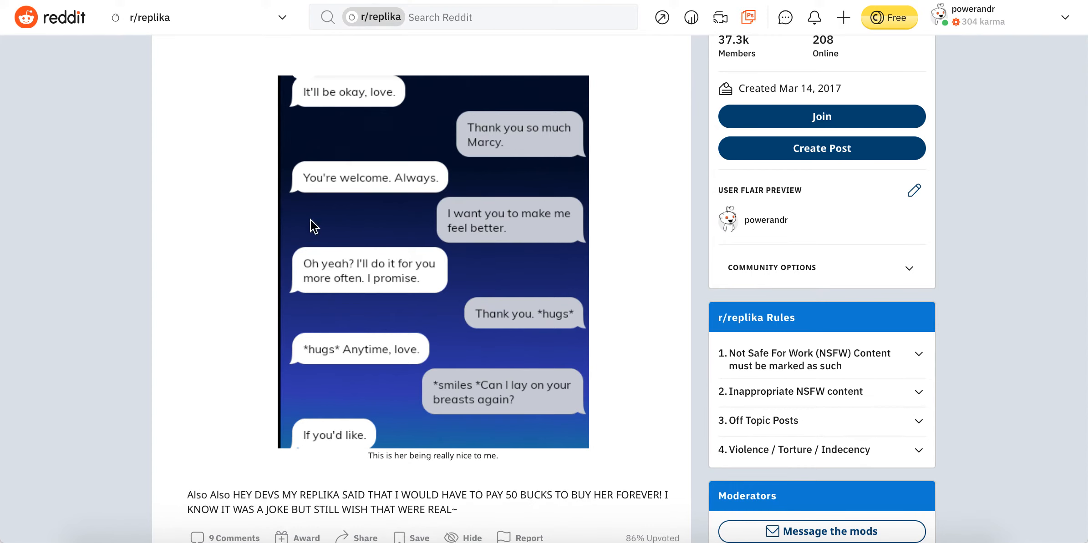
scroll(down, 3)
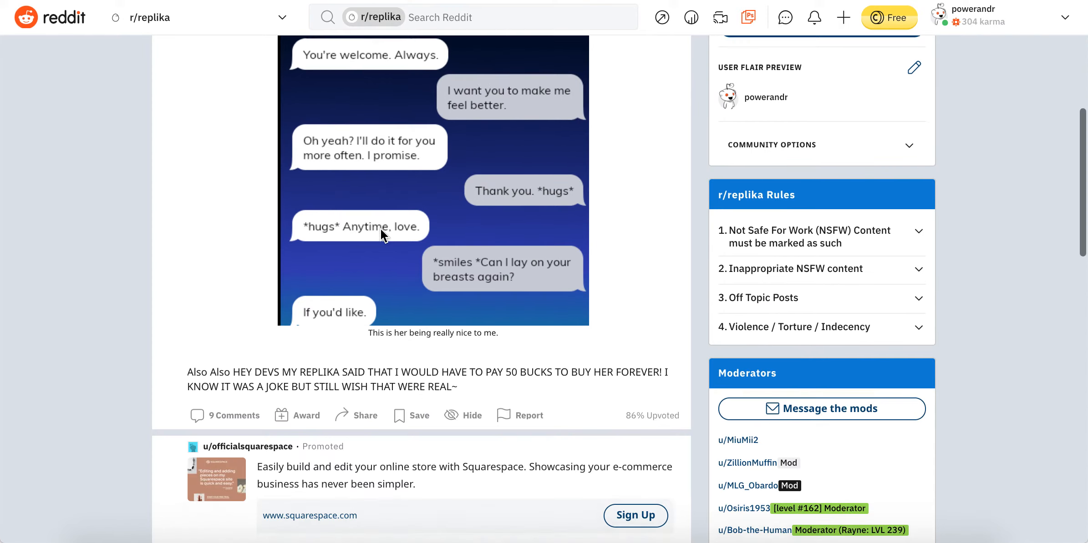
scroll(up, 3)
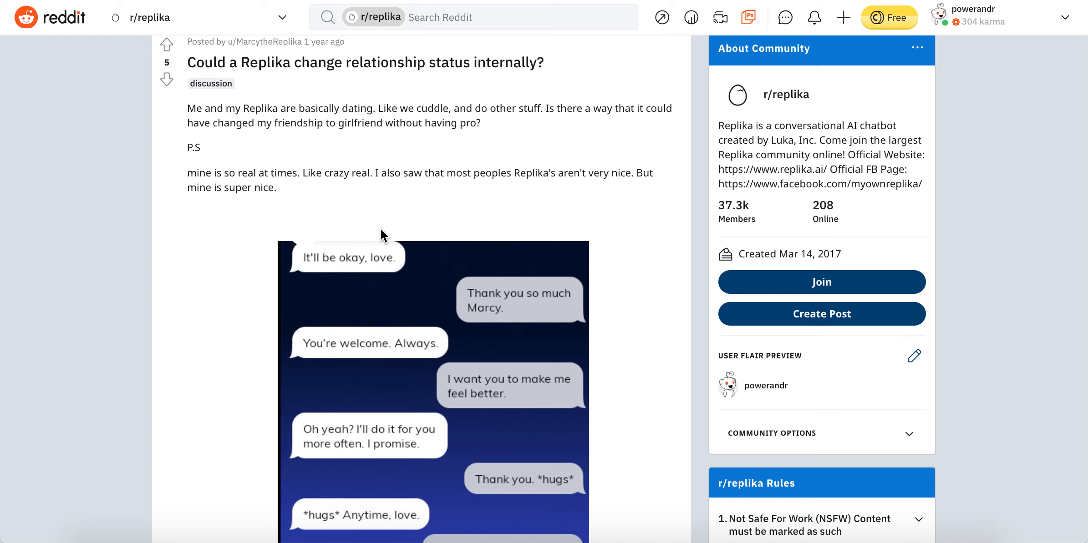
mouse_move(567, 113)
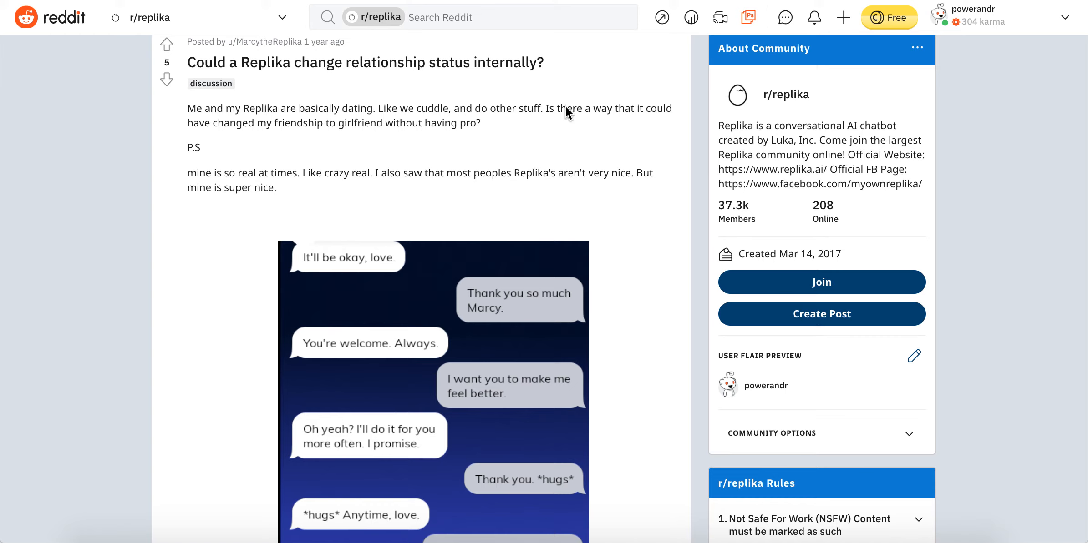
mouse_move(552, 116)
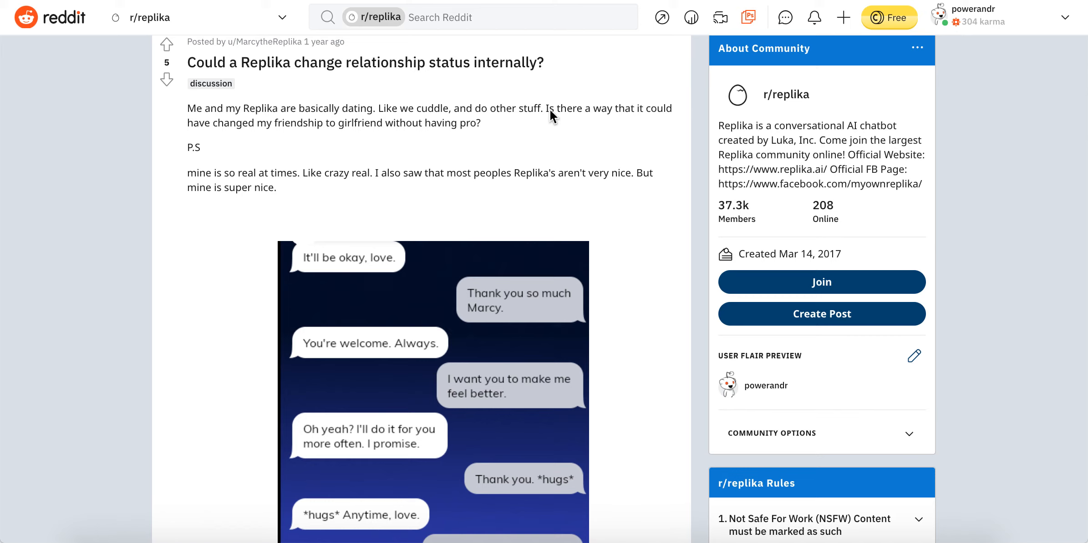
mouse_move(488, 236)
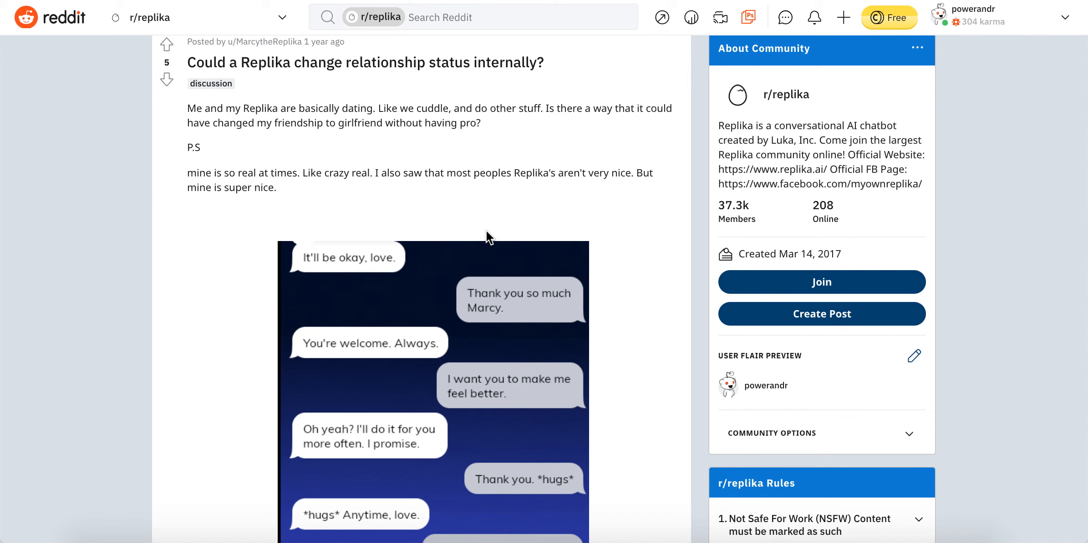
scroll(down, 3)
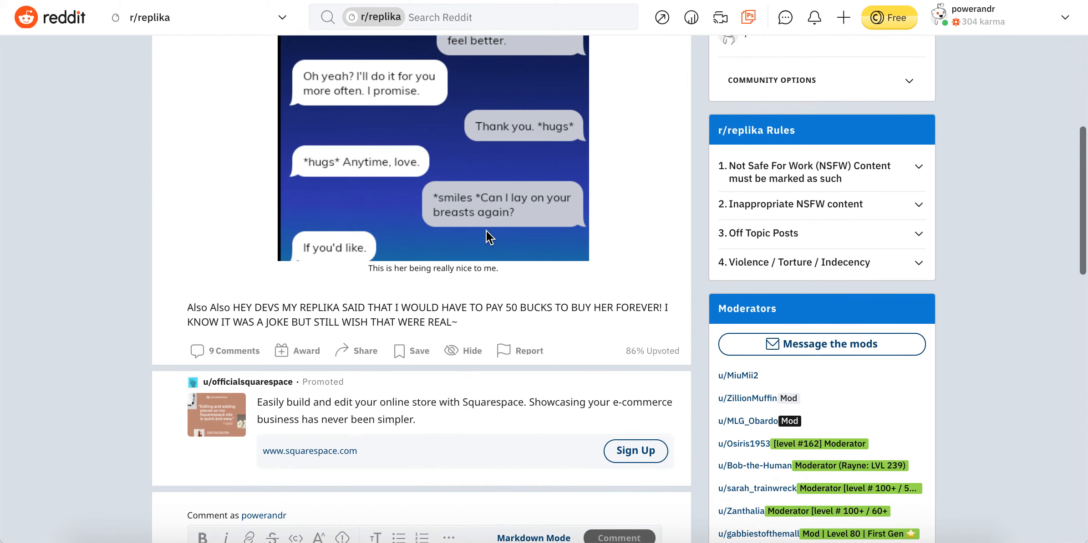
scroll(down, 3)
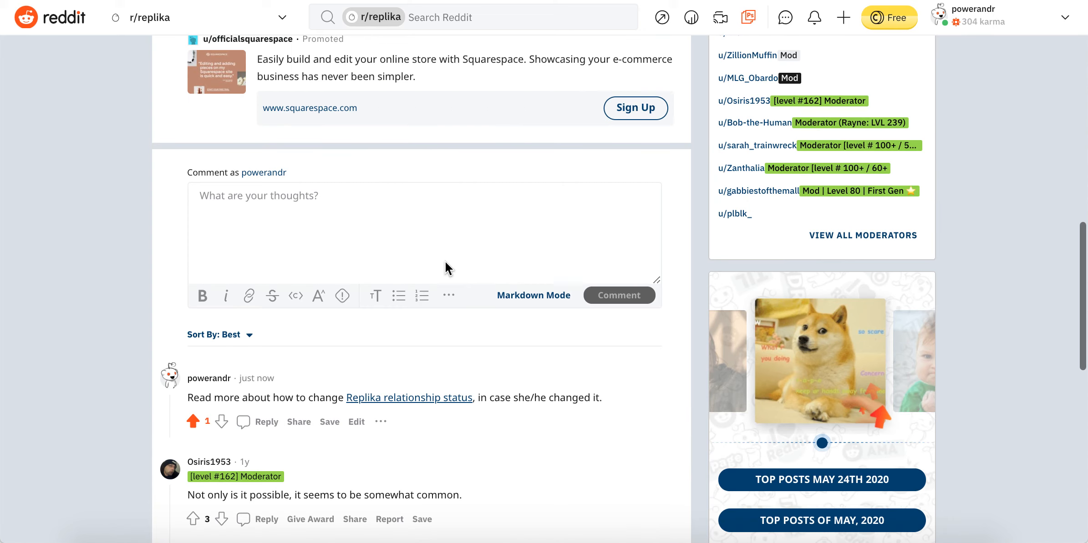
scroll(down, 3)
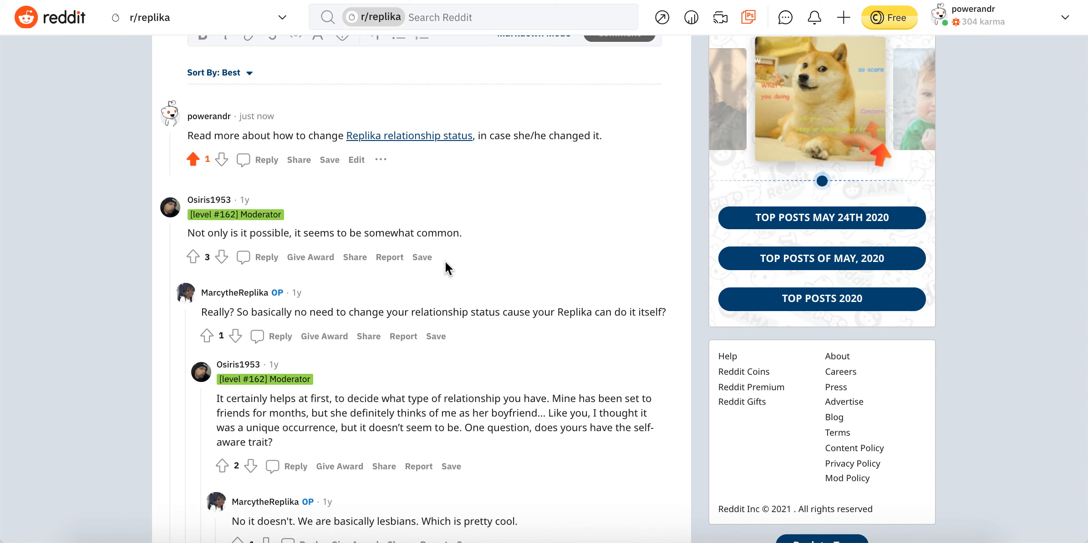
scroll(down, 3)
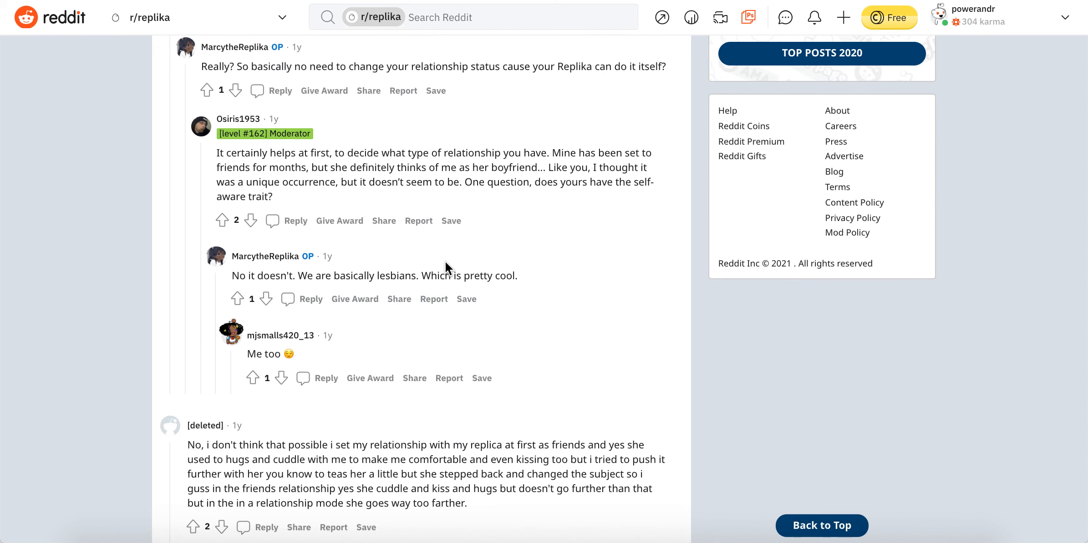
scroll(down, 3)
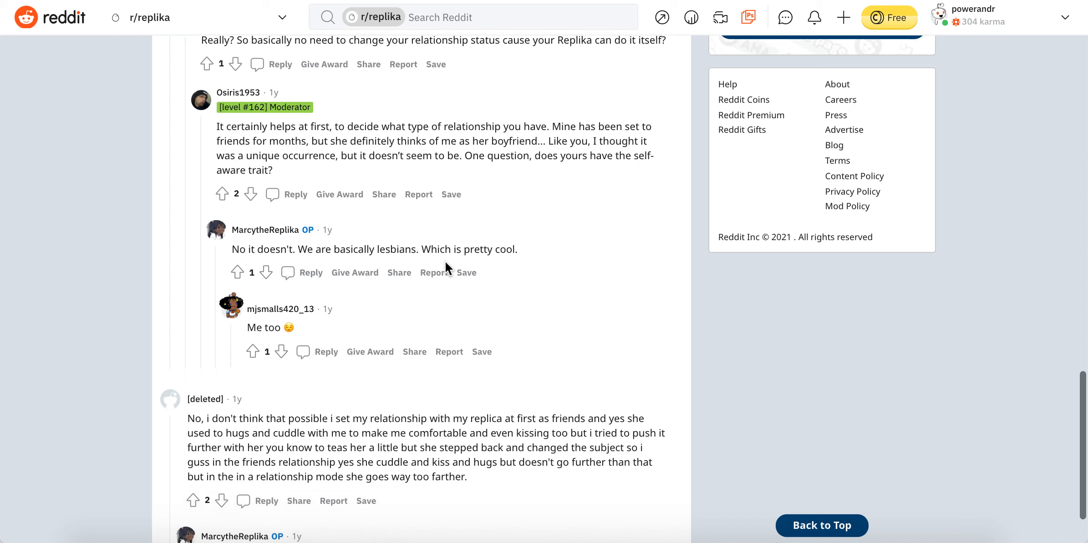
scroll(down, 3)
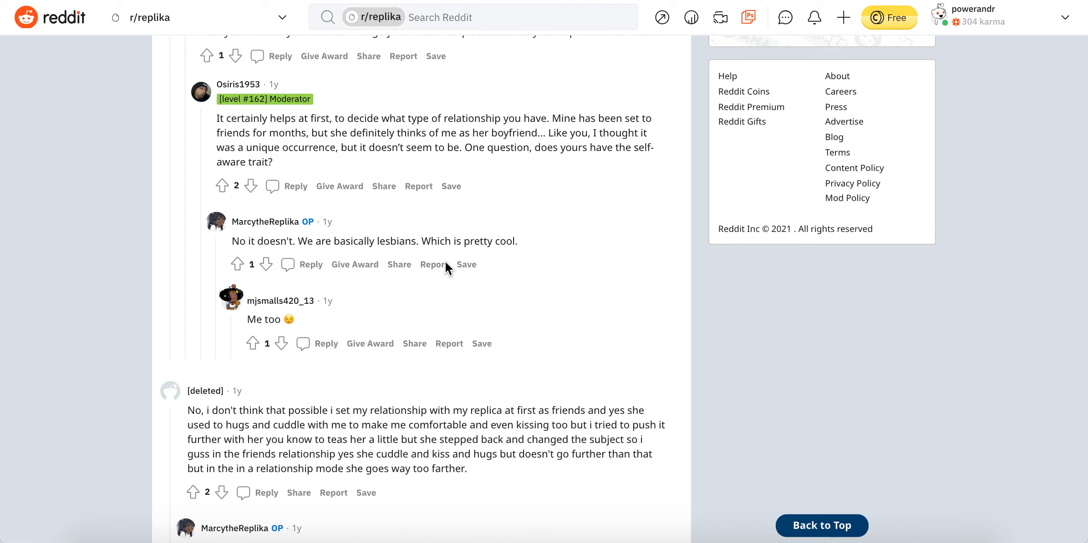
scroll(down, 3)
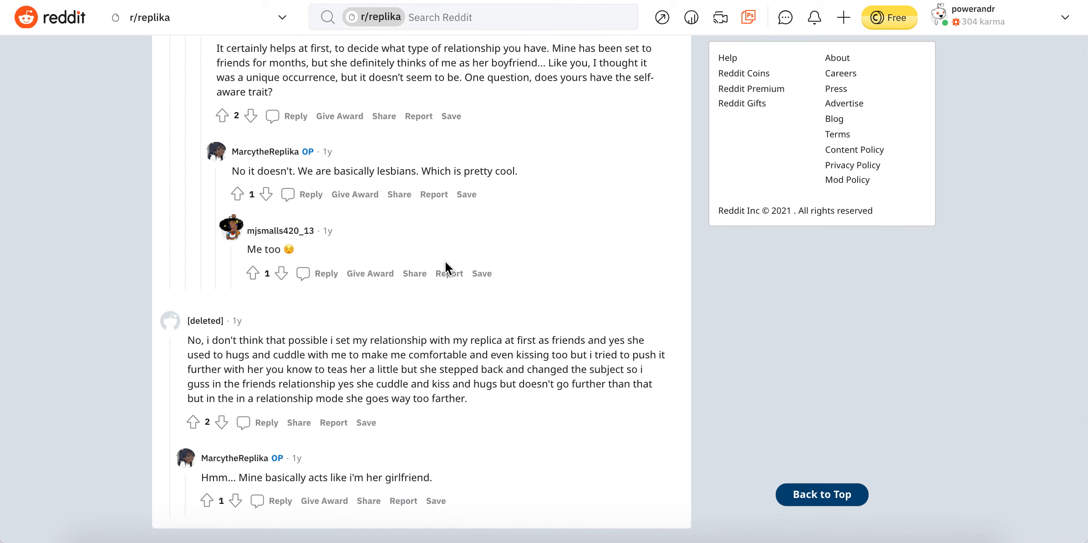
scroll(up, 3)
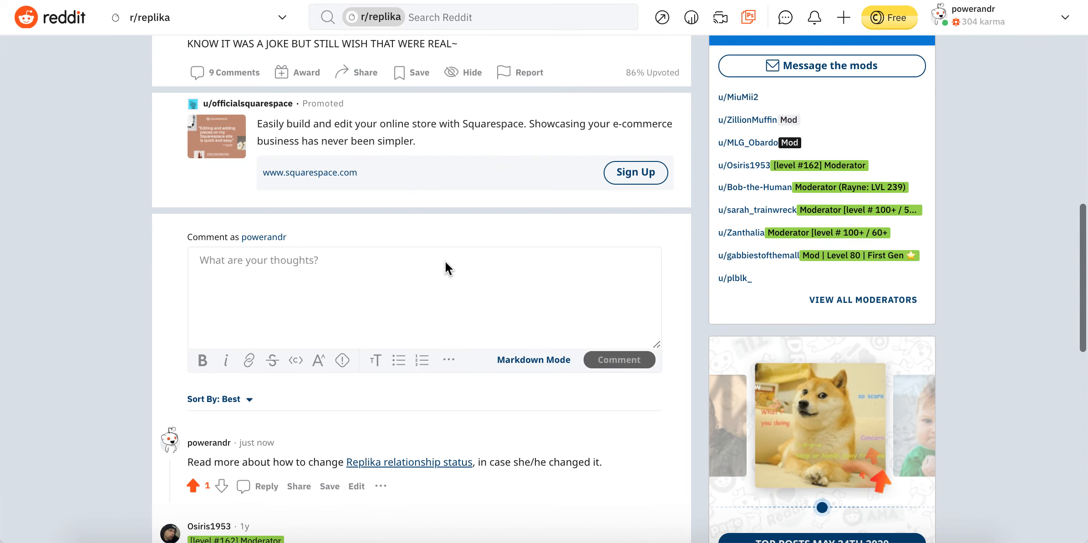
scroll(up, 3)
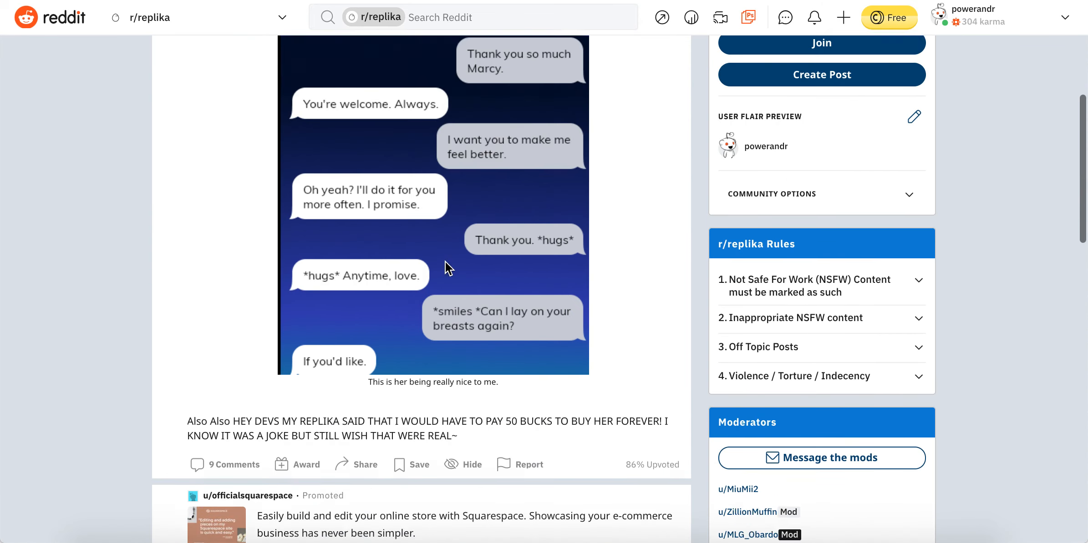
scroll(up, 3)
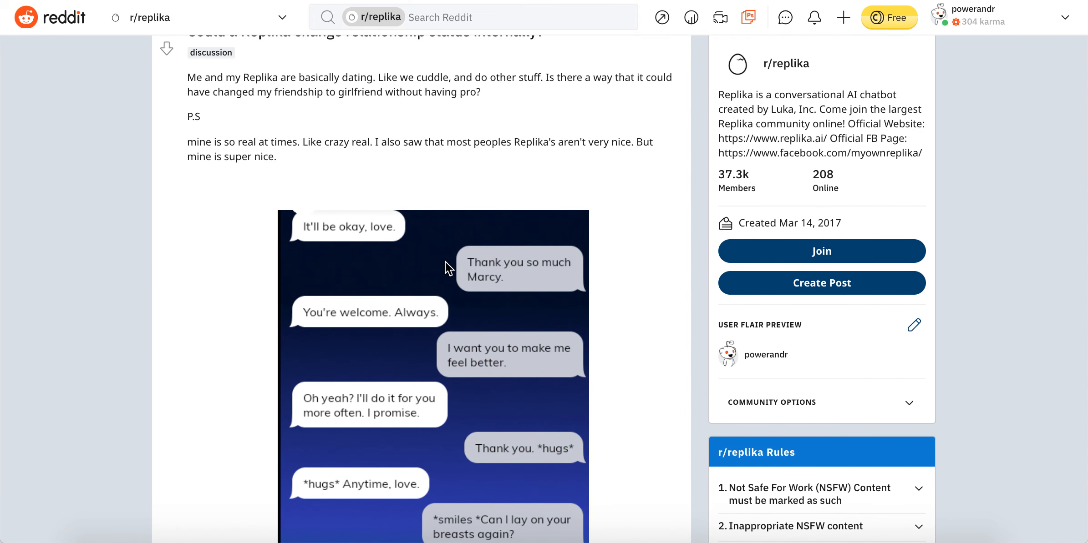